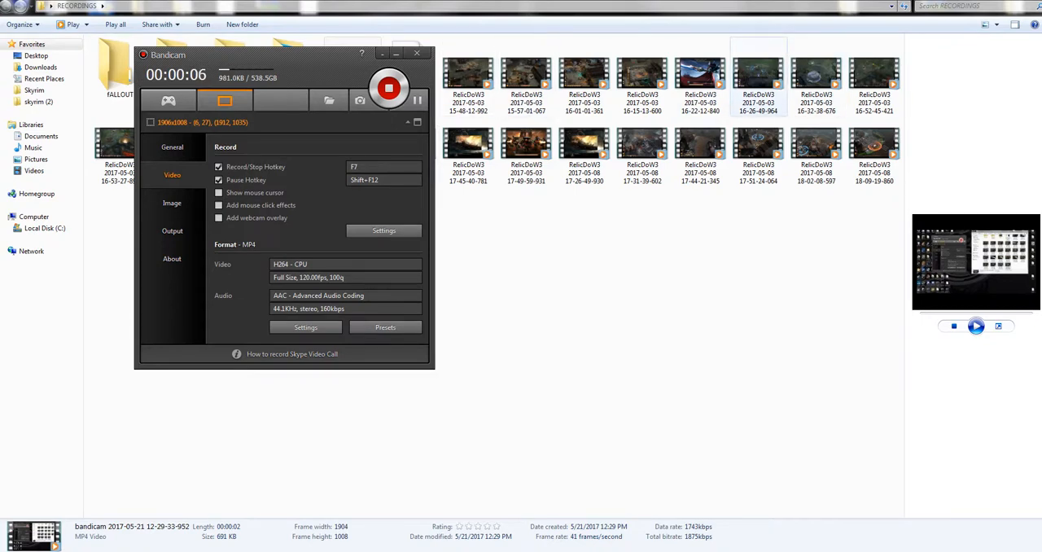
# Switch Explorer to the Computer view showing Local Disk (C:) and the DVD drive
pyautogui.click(416, 54)
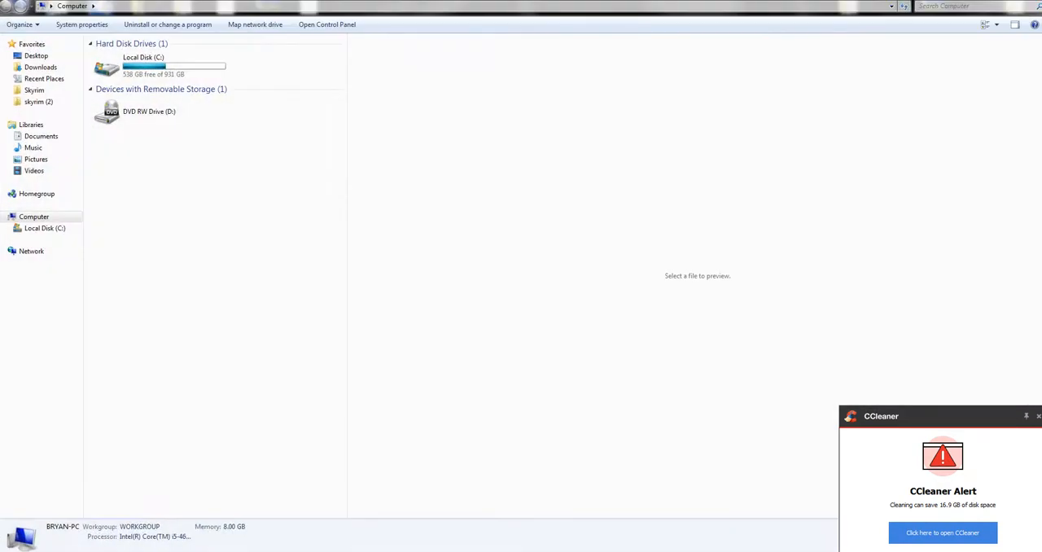
# Browse Local Disk (C:) through Program Files (x86), Steam and steamapps into common
pyautogui.click(146, 65)
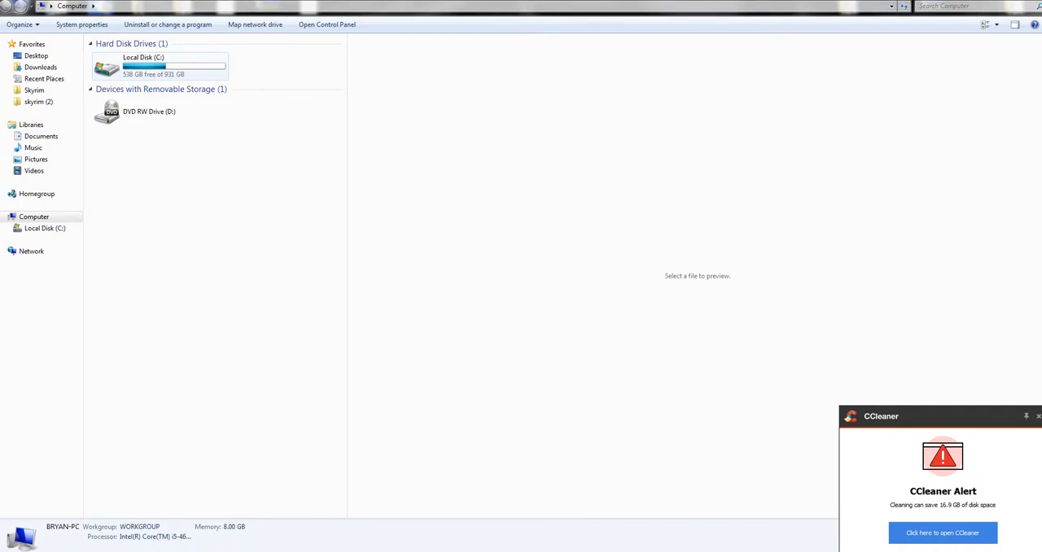
pyautogui.doubleClick(146, 63)
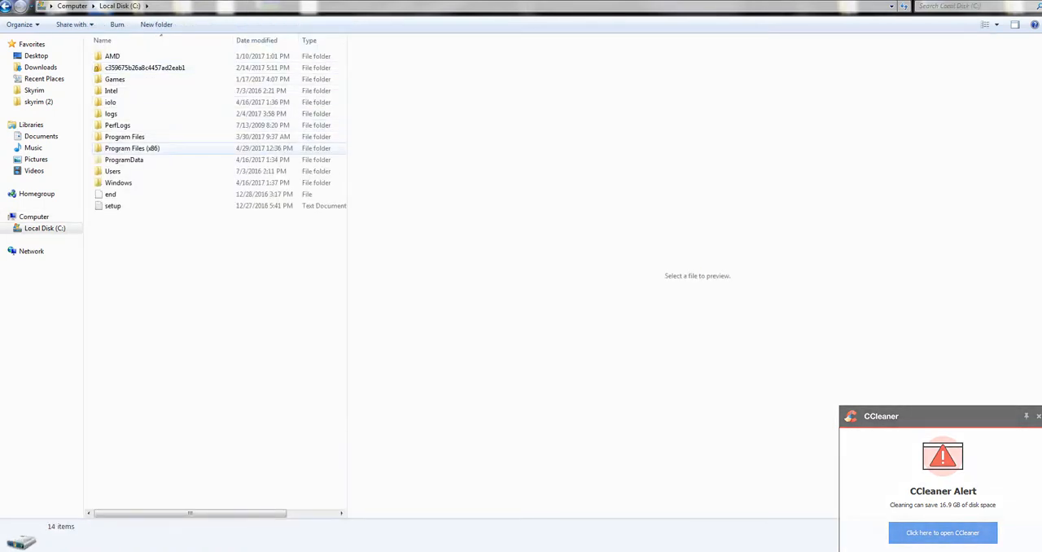
pyautogui.doubleClick(131, 148)
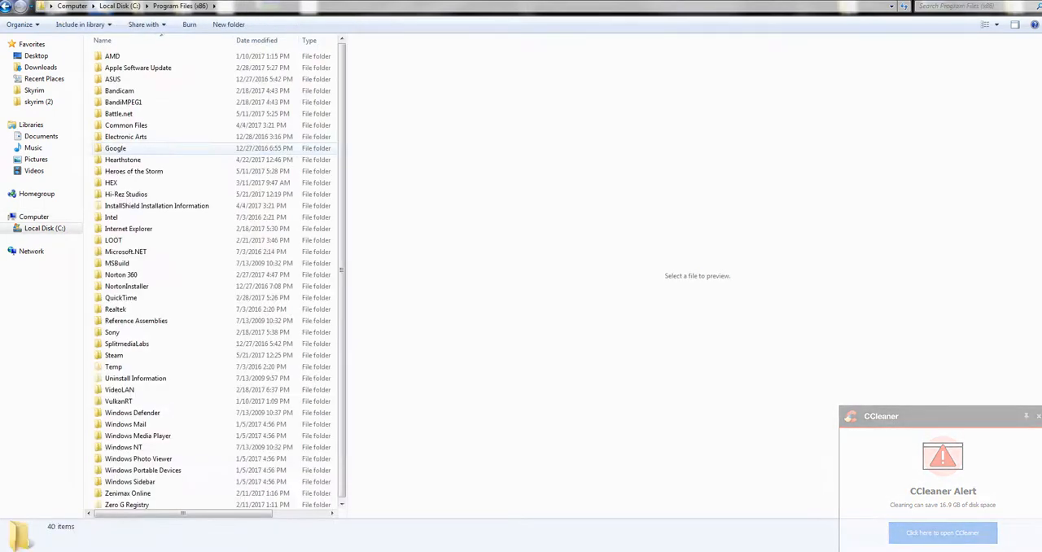
pyautogui.click(113, 355)
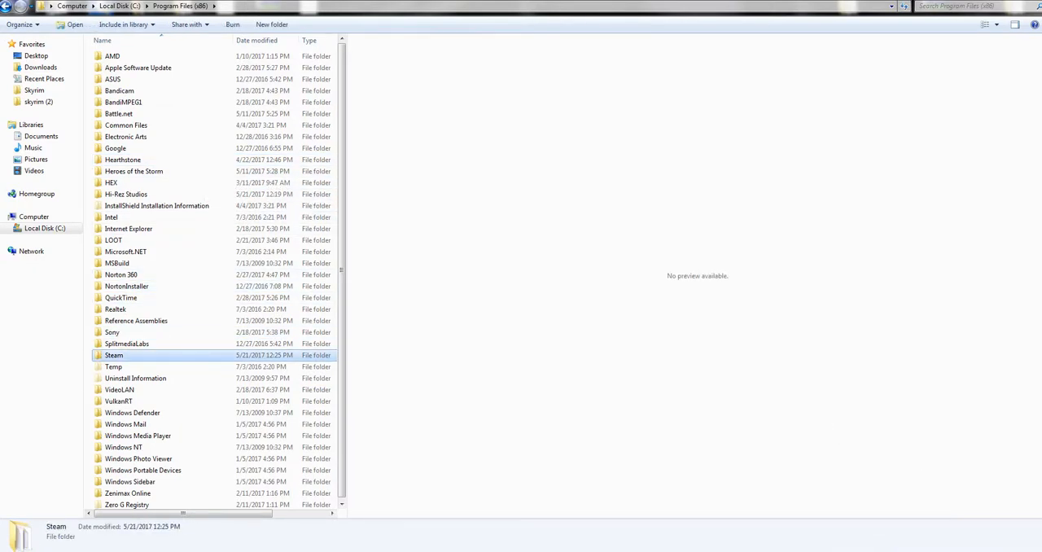
pyautogui.doubleClick(112, 355)
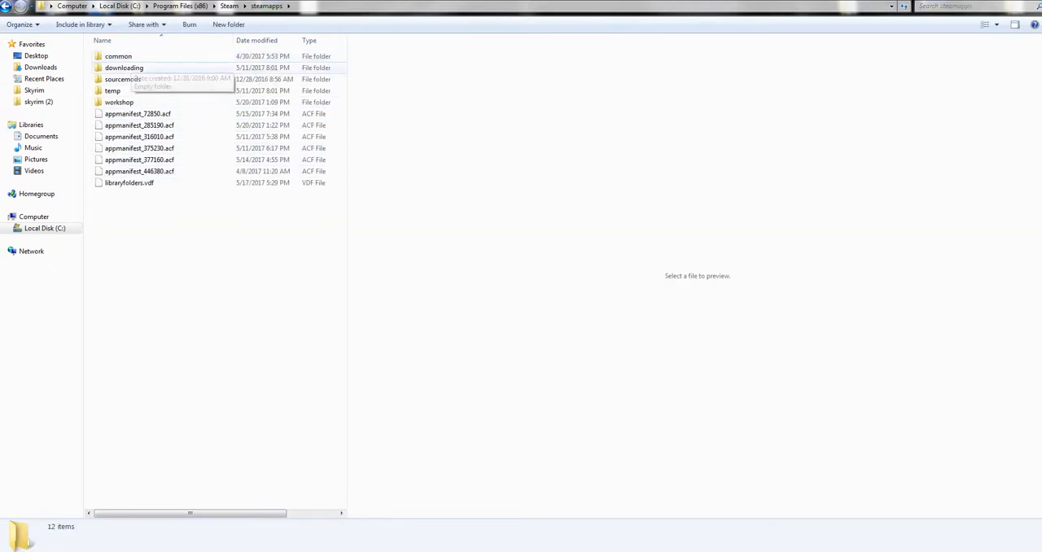
pyautogui.doubleClick(119, 55)
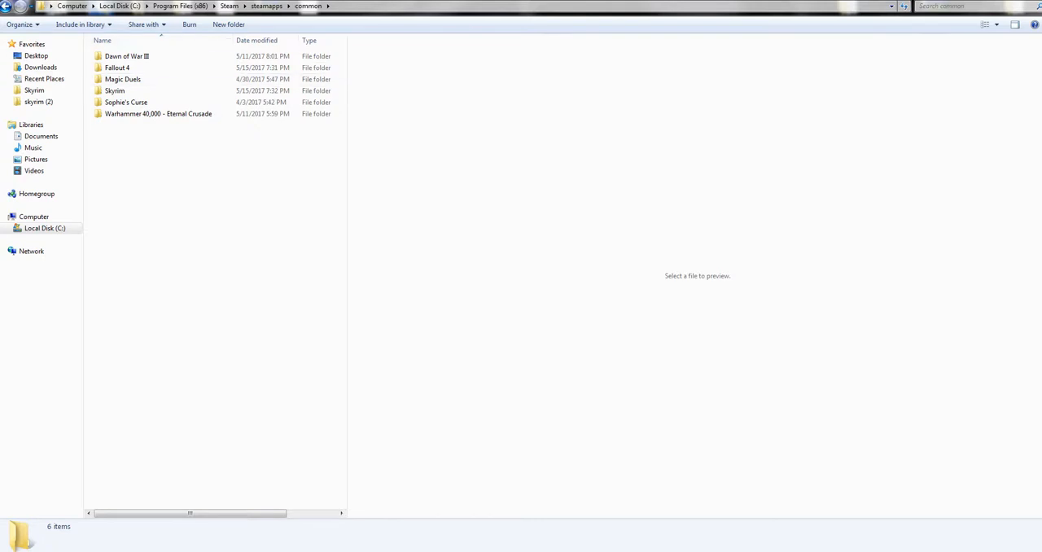
# Open the Dawn of War III folder and launch WorldBuilder, which reports a SteamAPI error
pyautogui.doubleClick(131, 56)
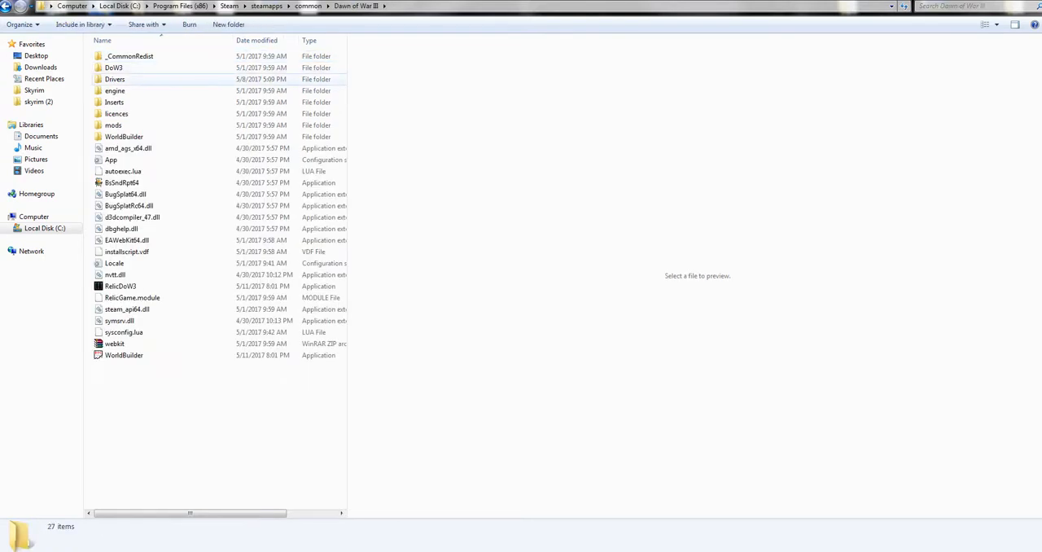
pyautogui.click(123, 355)
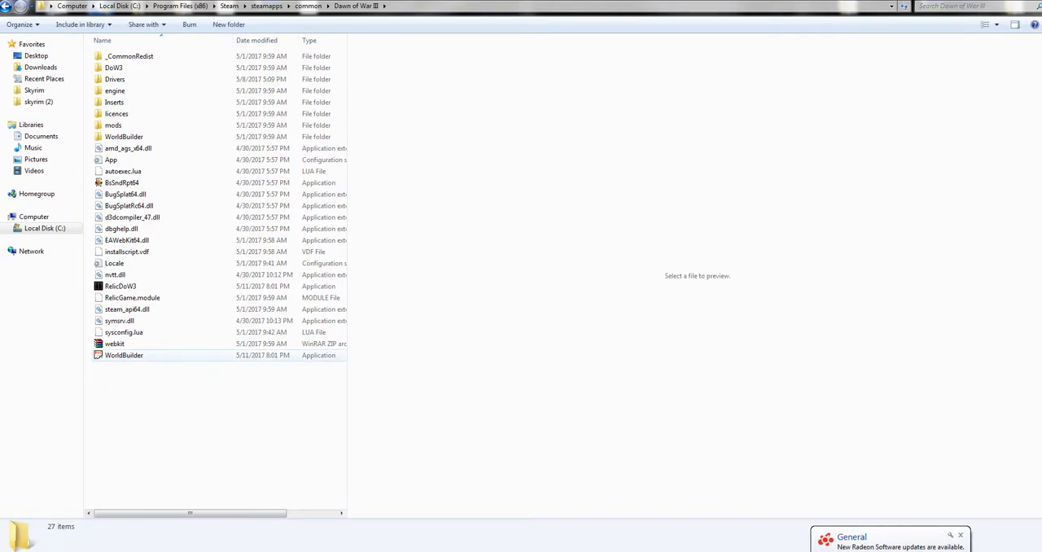
pyautogui.moveTo(124, 355)
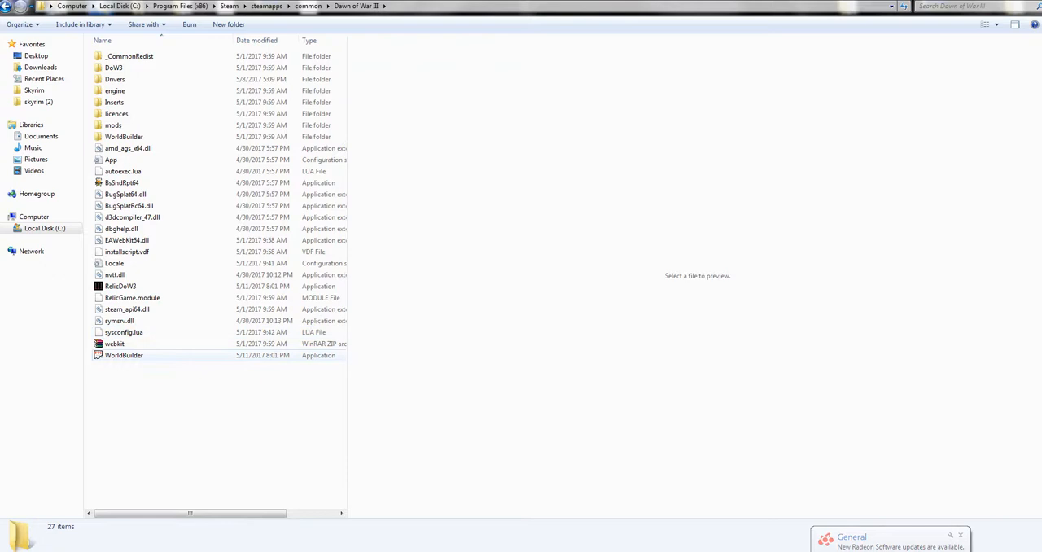
pyautogui.click(123, 354)
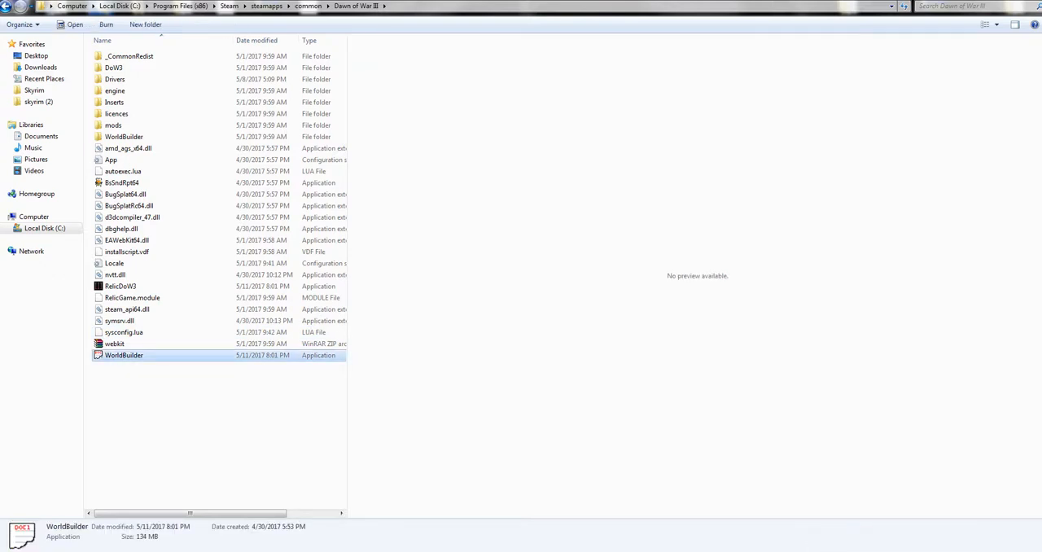
pyautogui.doubleClick(123, 355)
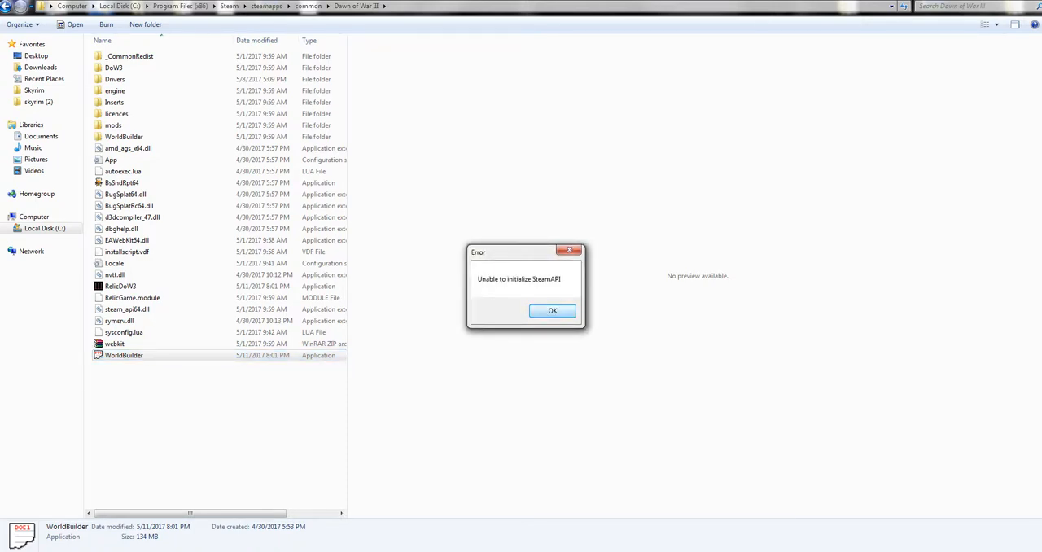
# Dismiss the SteamAPI error and submit the Steam login
pyautogui.click(553, 310)
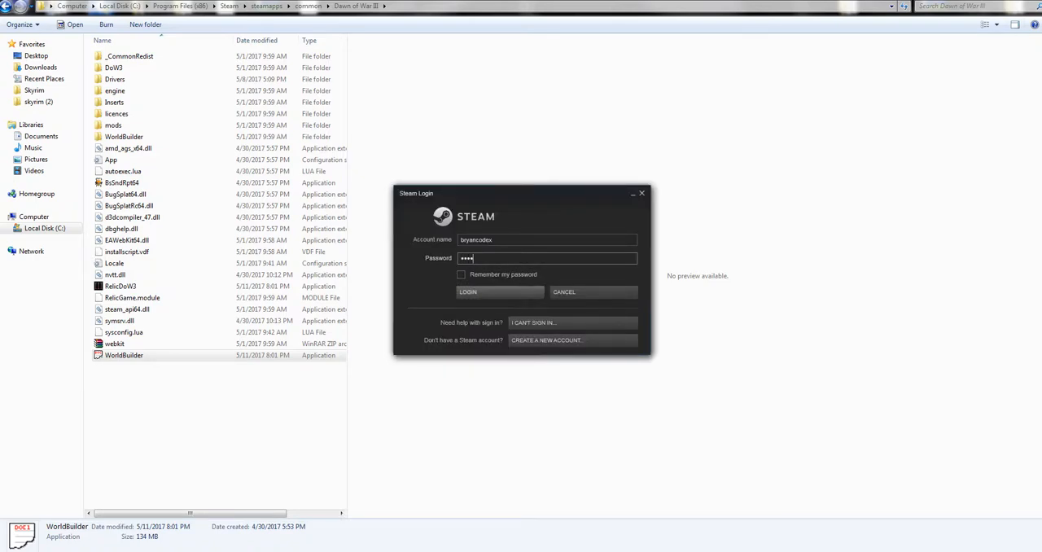
pyautogui.click(498, 292)
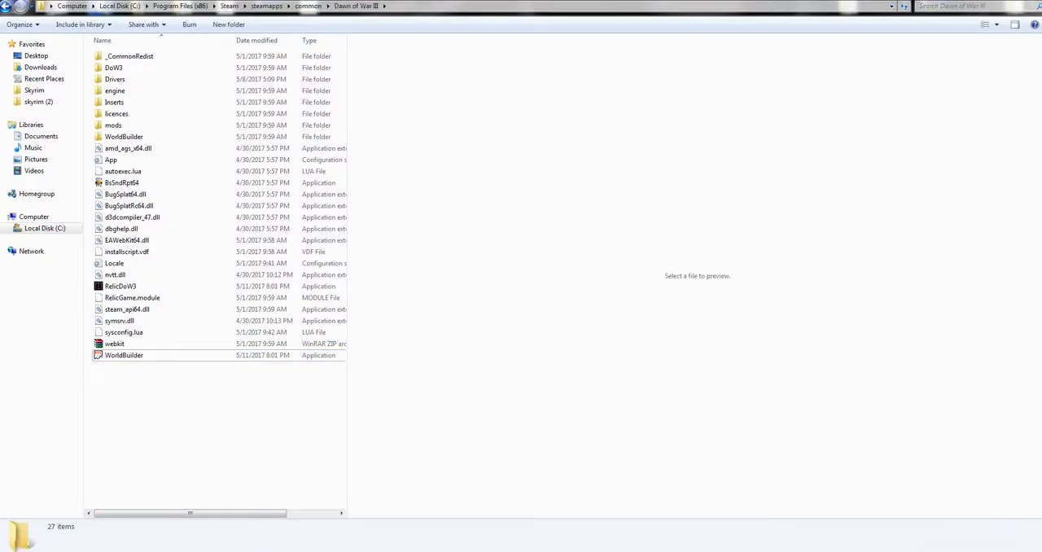
# Relaunch WorldBuilder after signing in and move the Debug Window aside
pyautogui.click(123, 355)
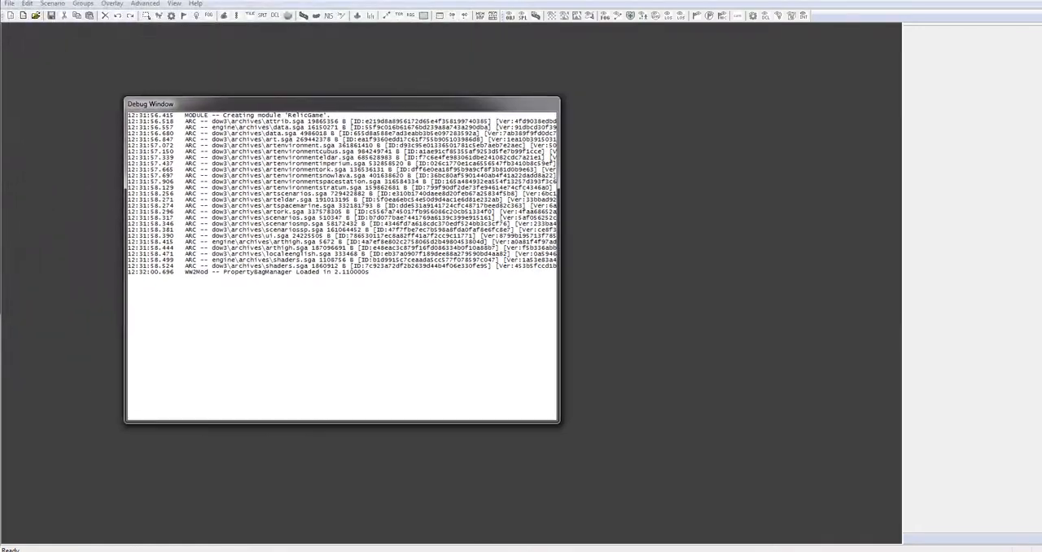
pyautogui.moveTo(150, 103); pyautogui.dragTo(392, 175)
pyautogui.write('DA M')
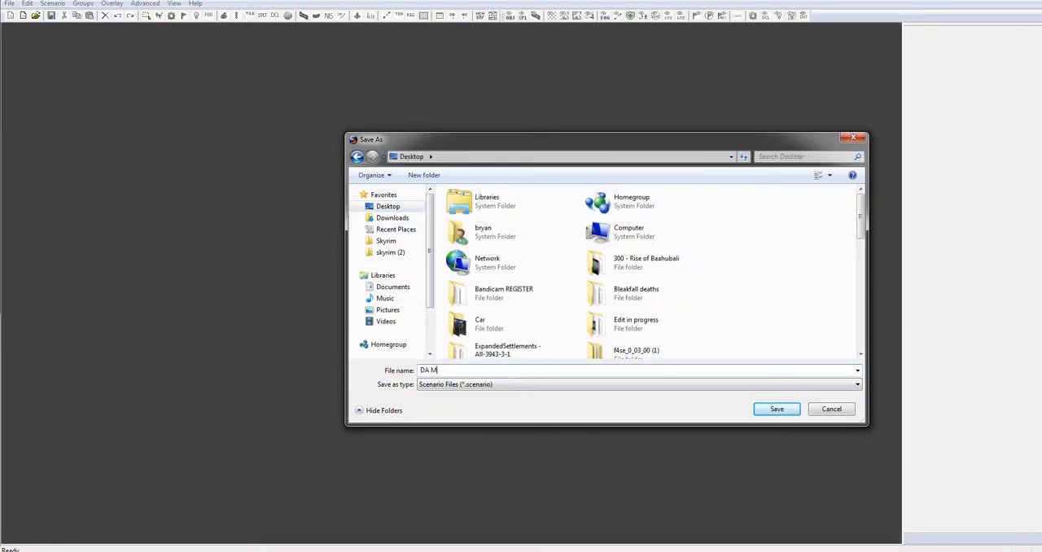
pyautogui.write('BUG MA')
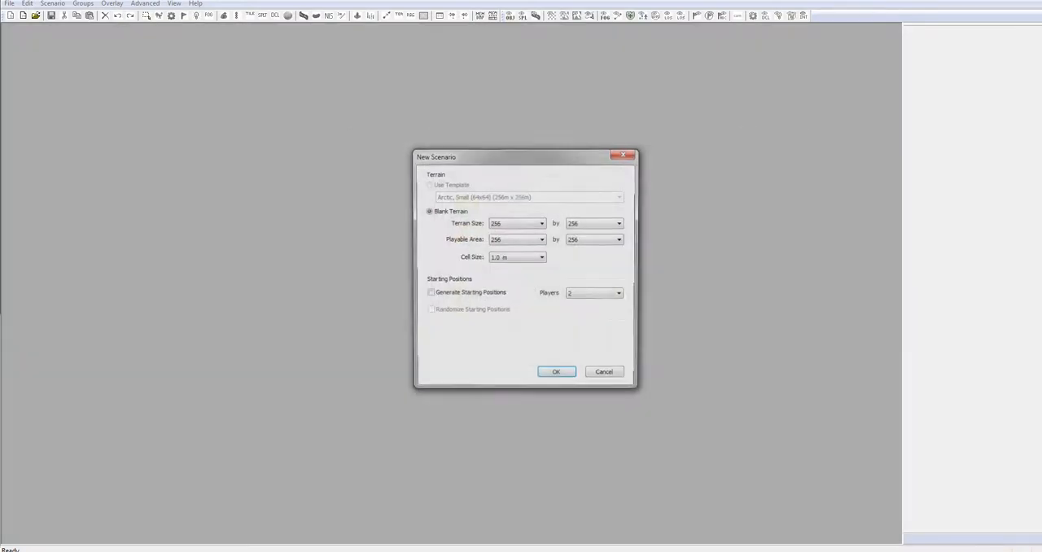
# Choose 992 by 992 terrain and a 672 by 256 playable area in New Scenario
pyautogui.click(542, 223)
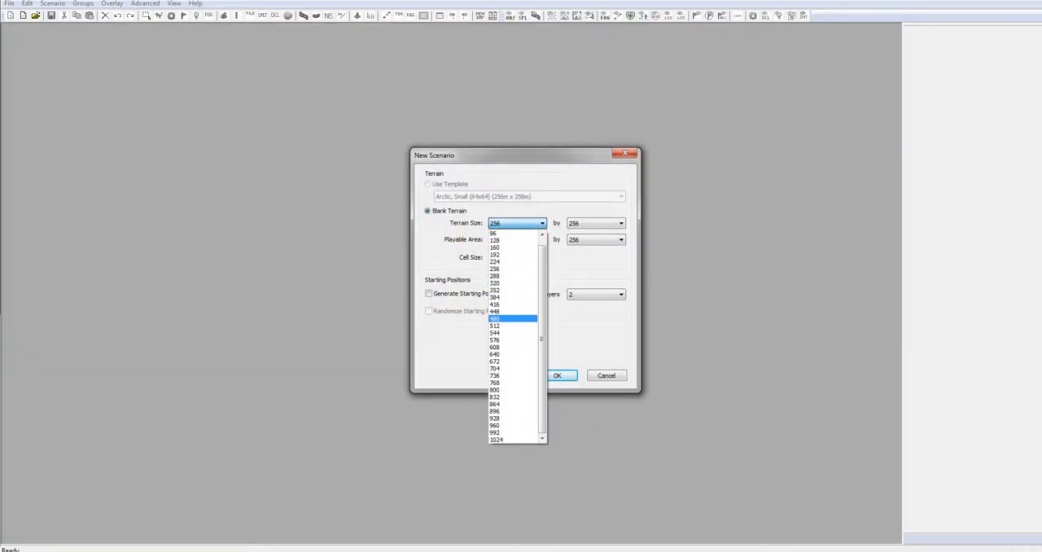
pyautogui.click(496, 310)
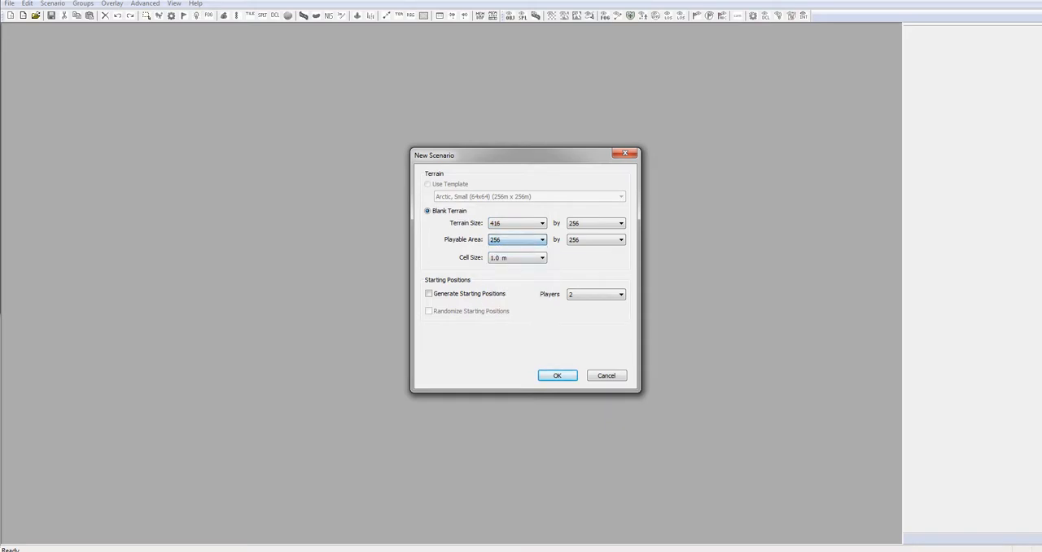
pyautogui.click(542, 239)
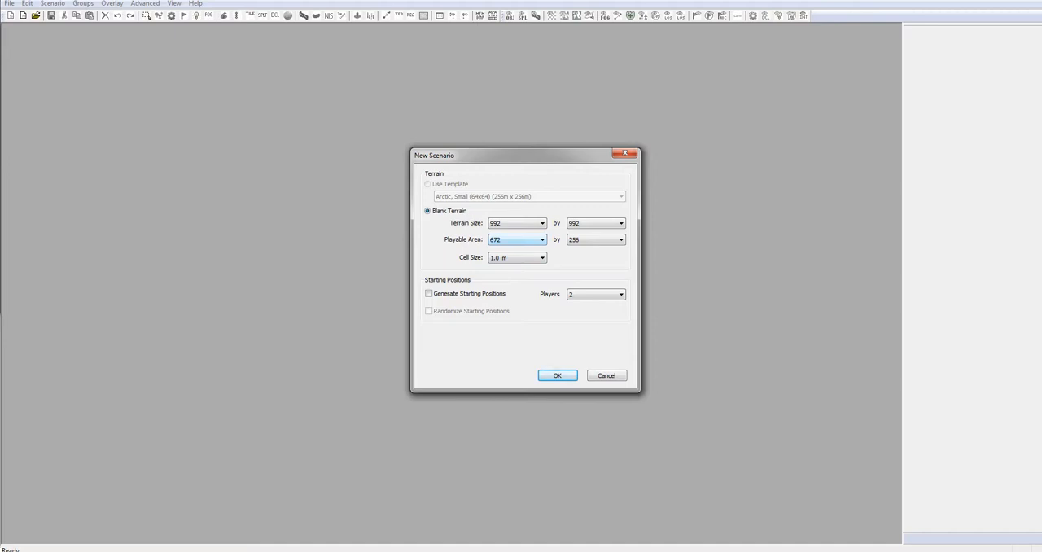
pyautogui.click(620, 240)
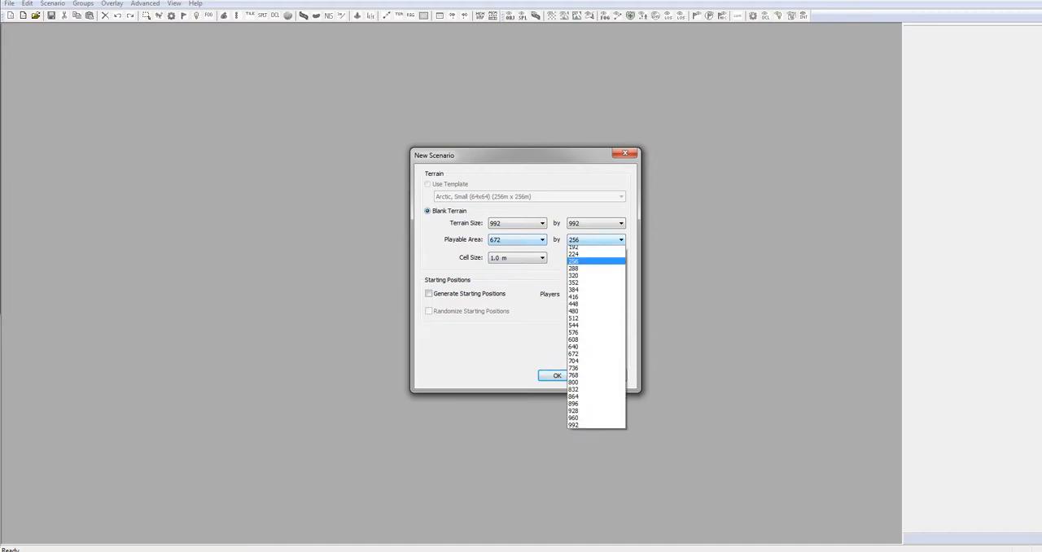
pyautogui.click(575, 261)
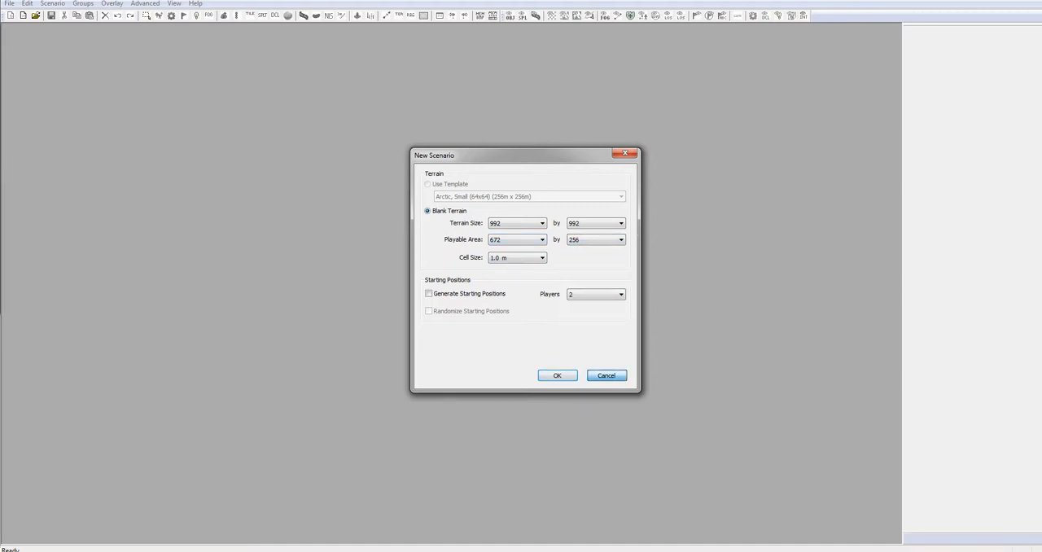